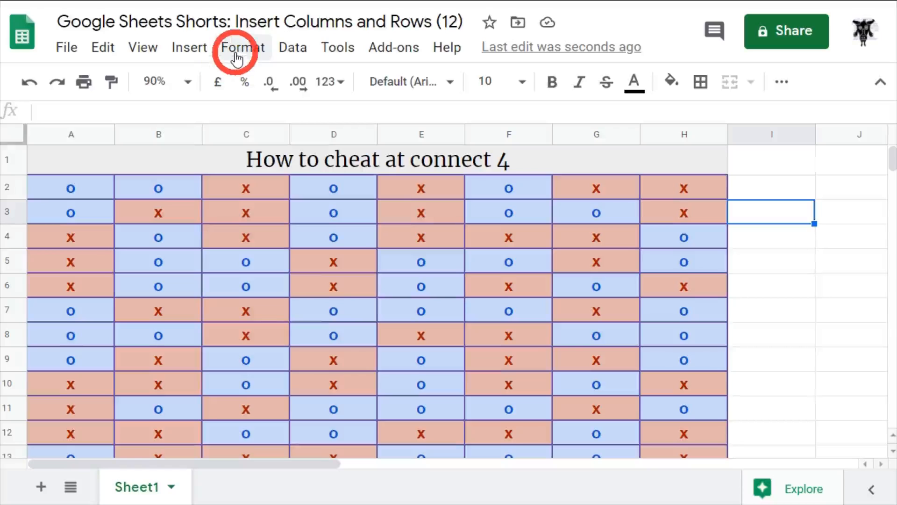
{"action": "mouse_move", "coordinate": [189, 47]}
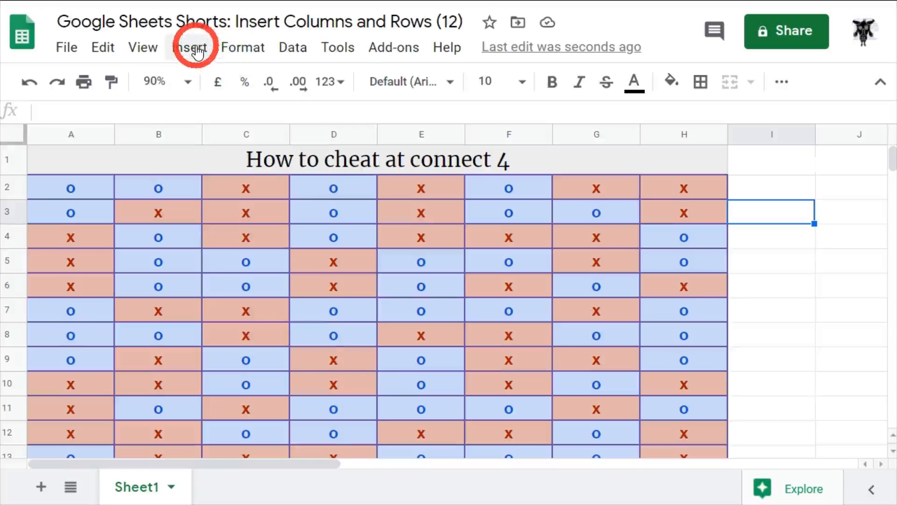
Insert a blank column at G via the Insert menu, shifting old G and H right
{"action": "left_click", "coordinate": [189, 47]}
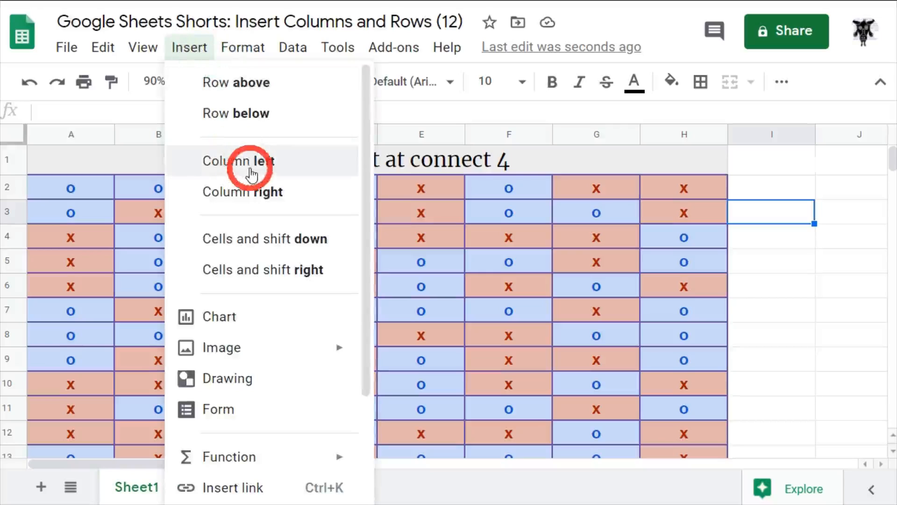
{"action": "mouse_move", "coordinate": [261, 192]}
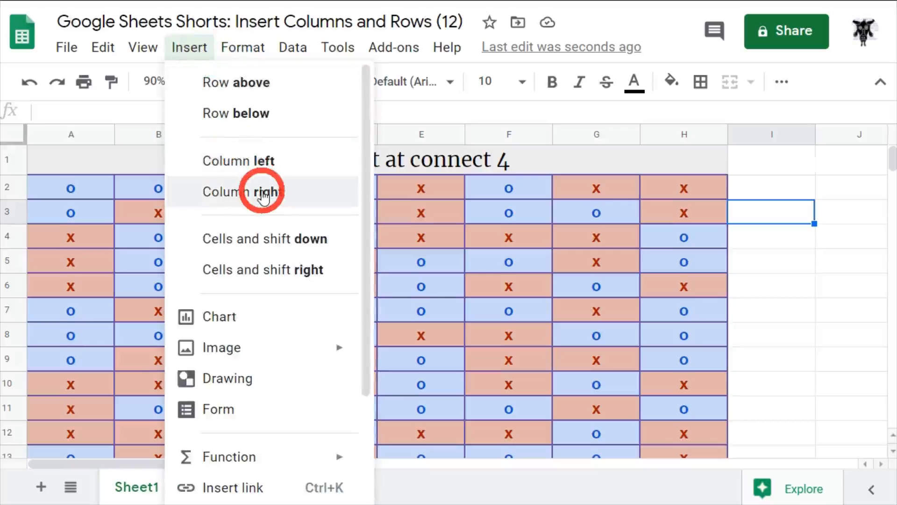
{"action": "mouse_move", "coordinate": [256, 113]}
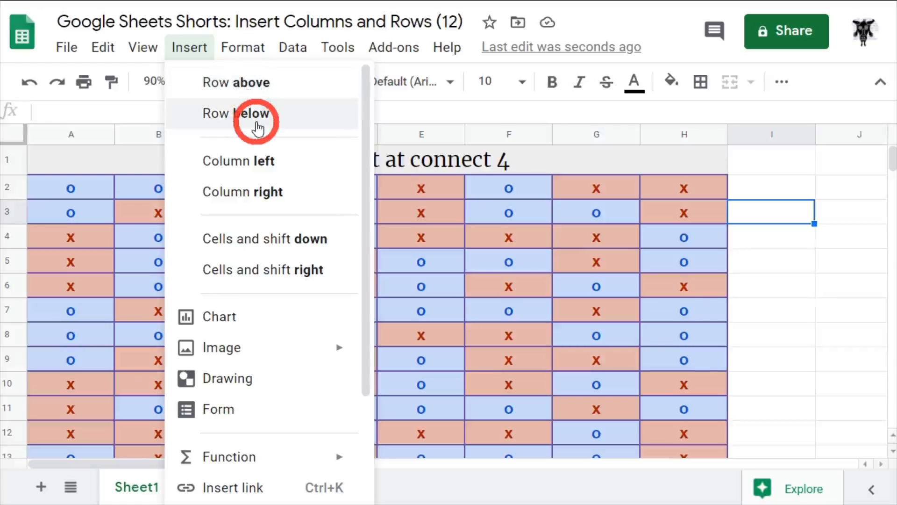
{"action": "mouse_move", "coordinate": [684, 262]}
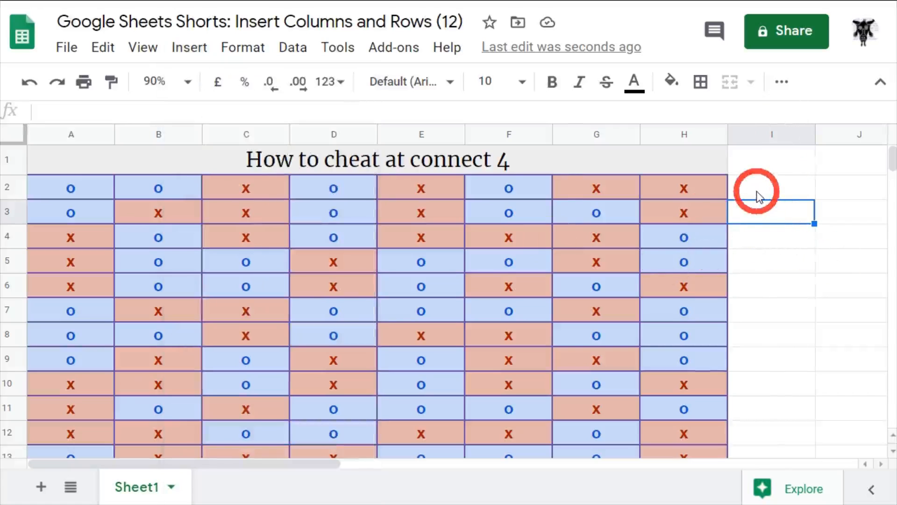
{"action": "left_click", "coordinate": [772, 212]}
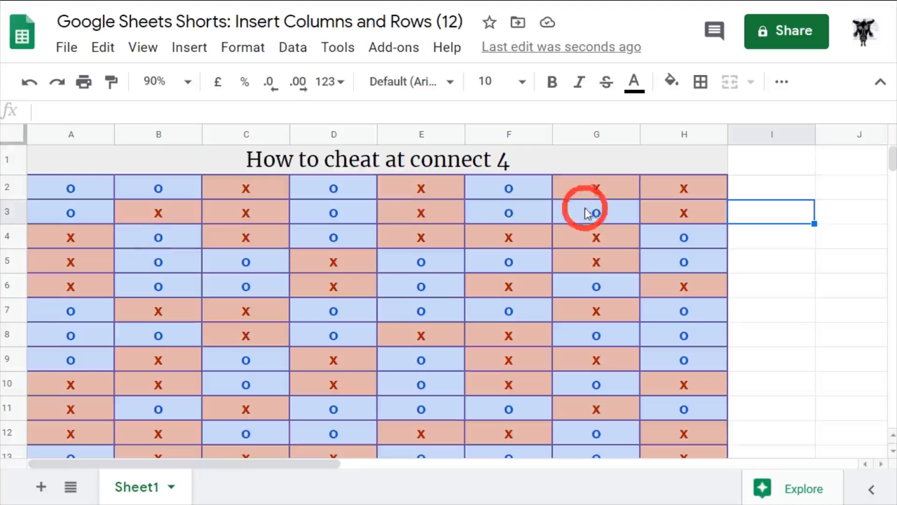
{"action": "left_click", "coordinate": [596, 236]}
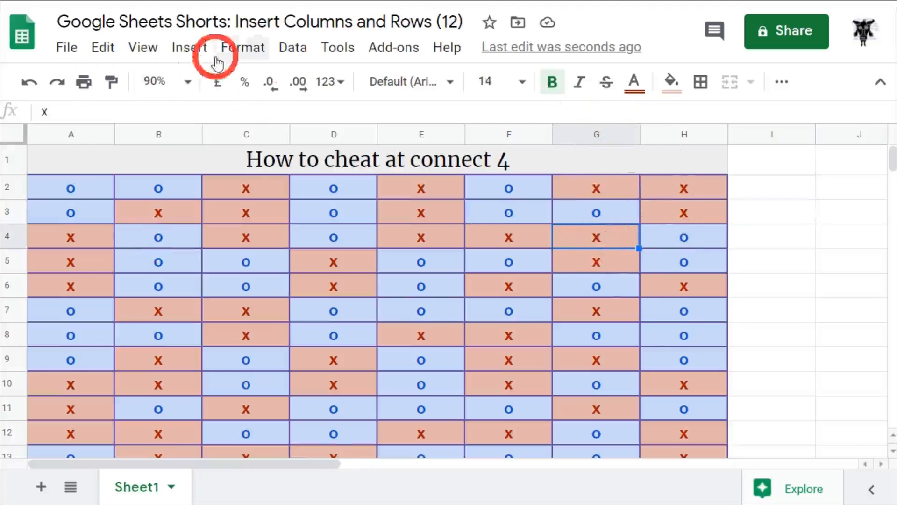
{"action": "left_click", "coordinate": [189, 47]}
{"action": "type", "text": "x"}
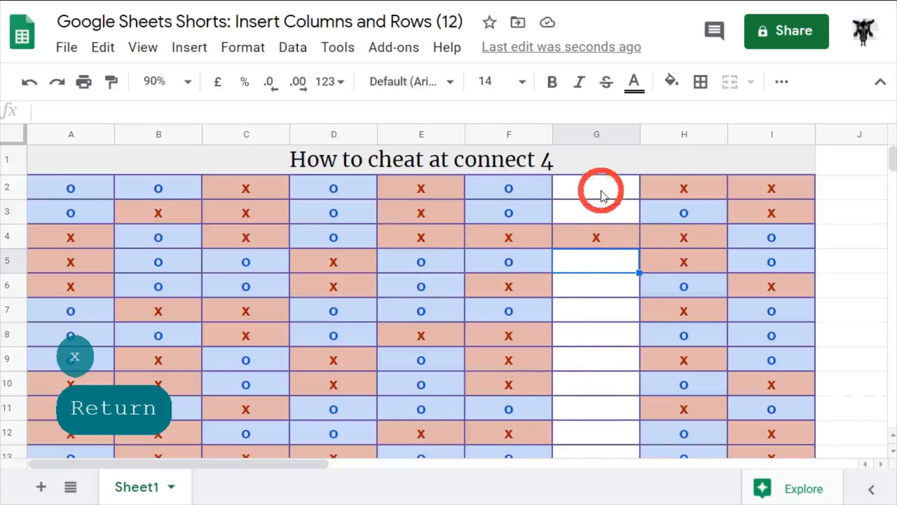
Enter x in the new column's cell G4, giving the grid nine columns
{"action": "scroll", "scroll_direction": "down", "scroll_amount": 3}
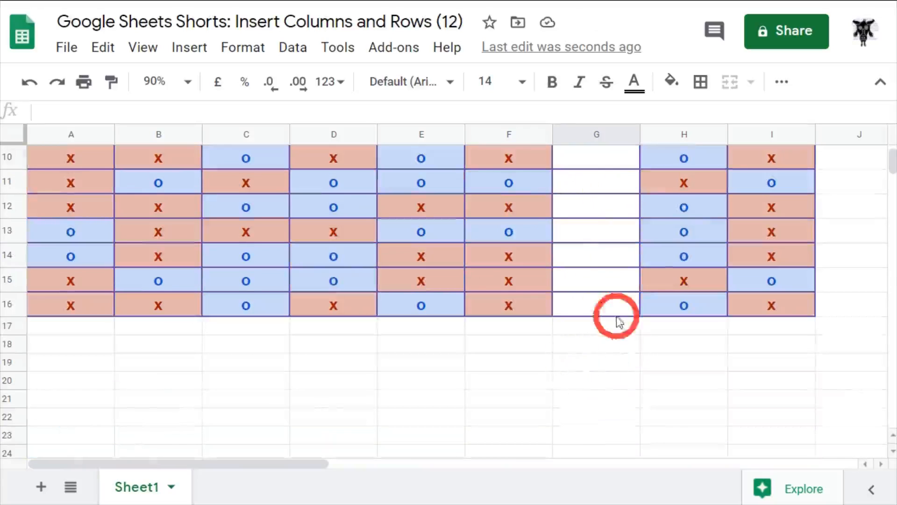
{"action": "scroll", "scroll_direction": "up", "scroll_amount": 3}
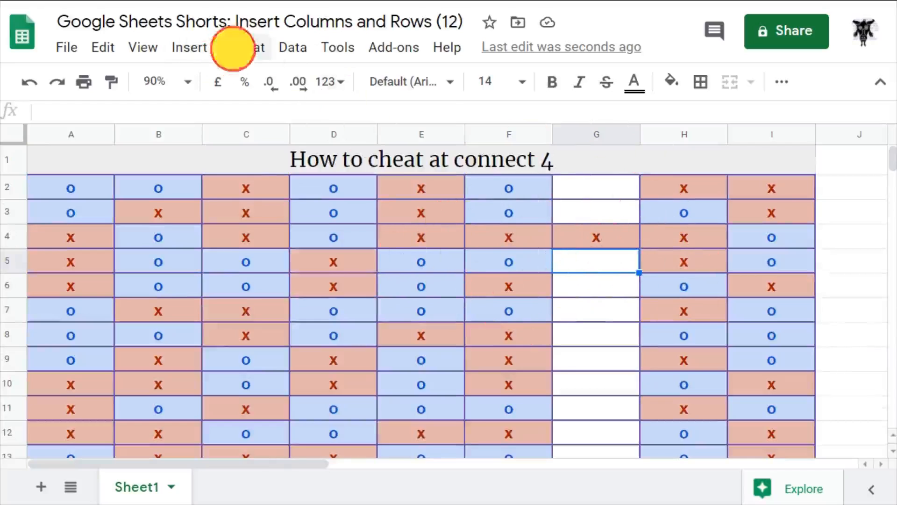
{"action": "left_click", "coordinate": [242, 46]}
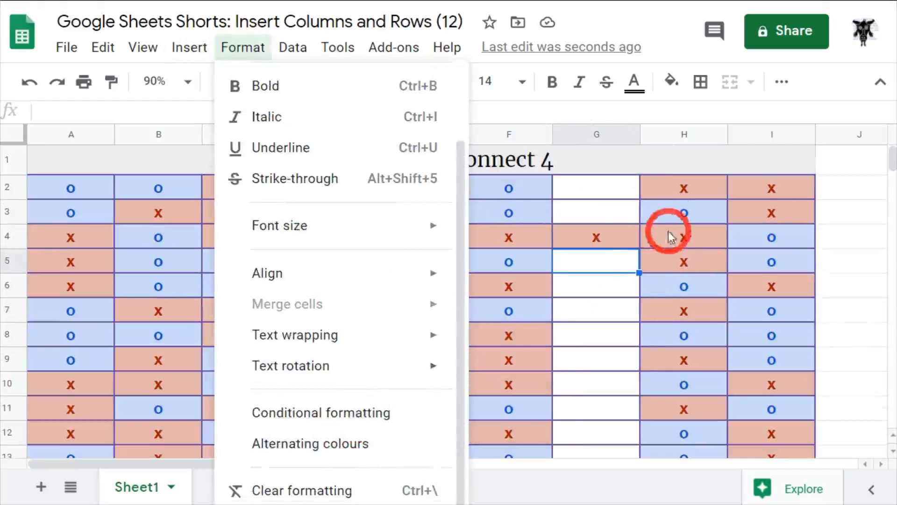
{"action": "mouse_move", "coordinate": [633, 238]}
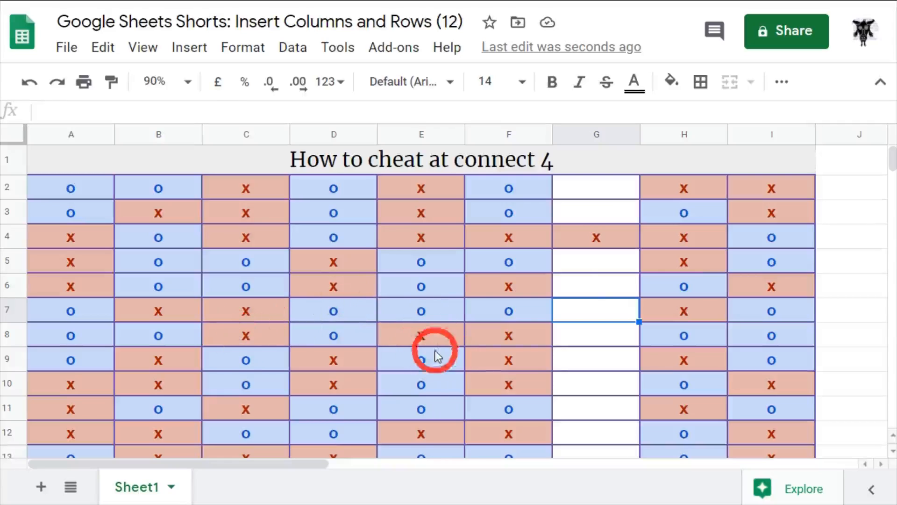
Undo the new column and x, insert a blank row above row 8 from E8, then undo it
{"action": "key", "text": "ctrl+z"}
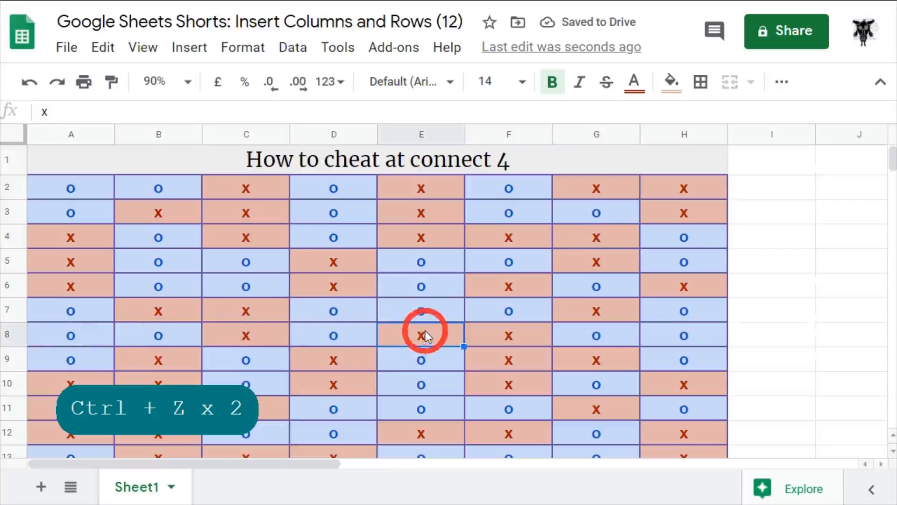
{"action": "right_click", "coordinate": [420, 335]}
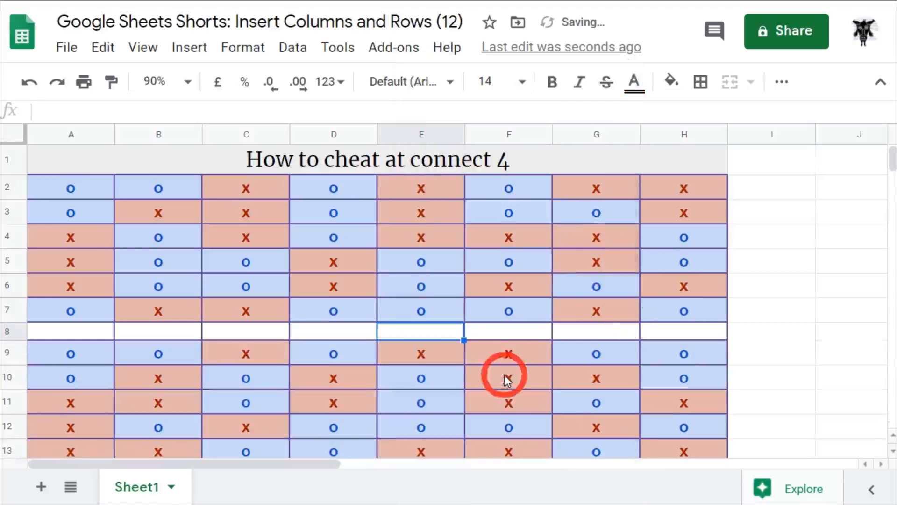
{"action": "key", "text": "ctrl+z"}
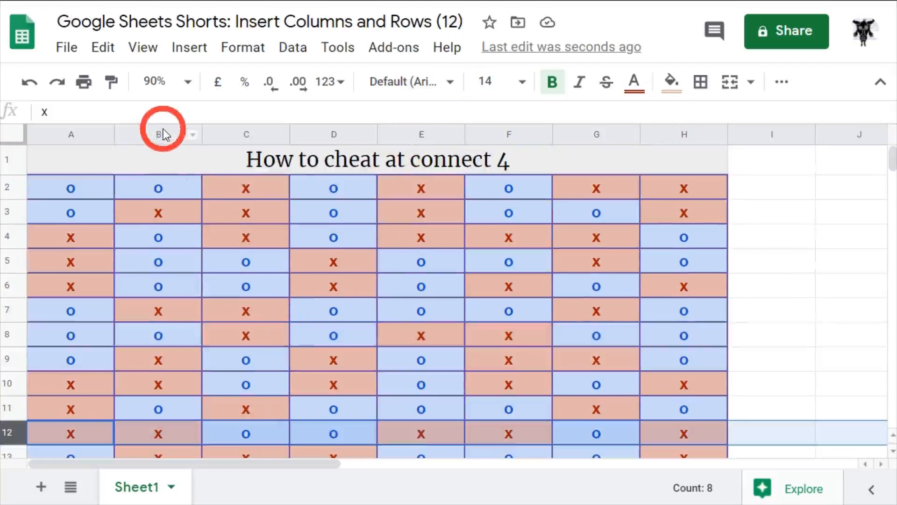
{"action": "left_click", "coordinate": [159, 236]}
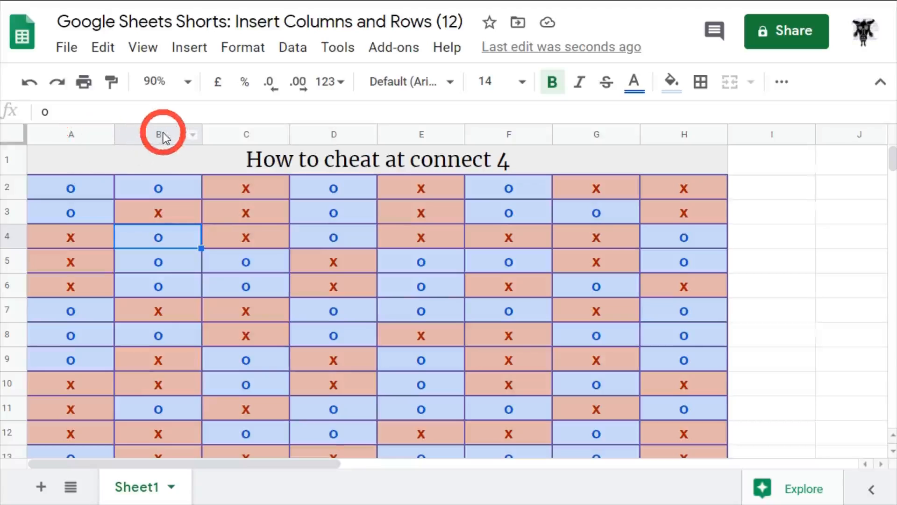
{"action": "left_click", "coordinate": [159, 134]}
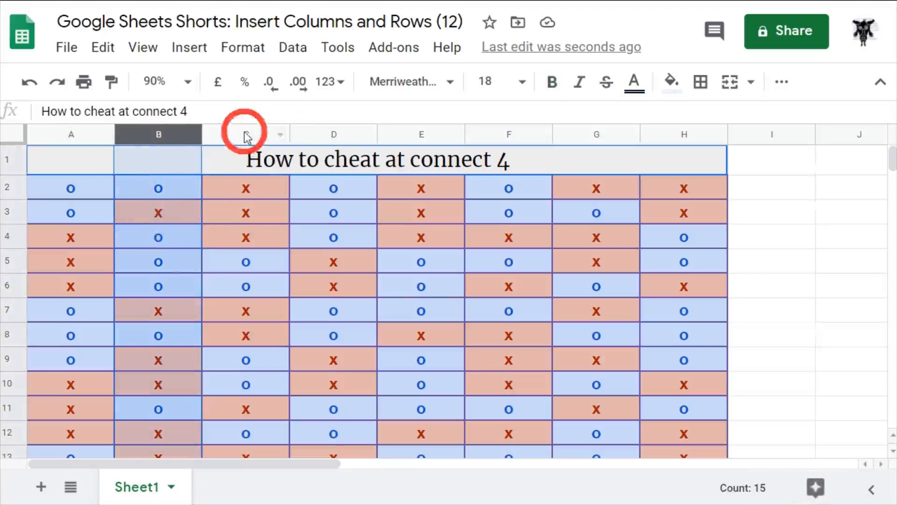
{"action": "right_click", "coordinate": [246, 135]}
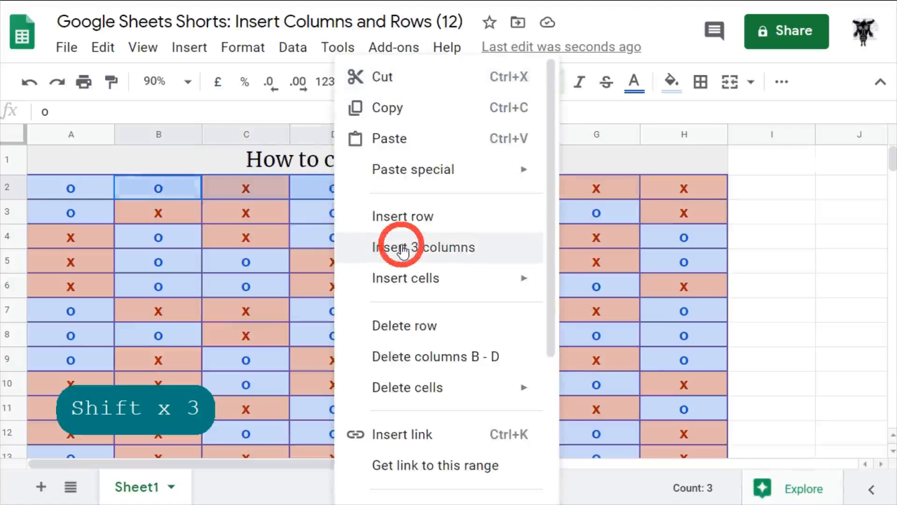
{"action": "left_click", "coordinate": [423, 246]}
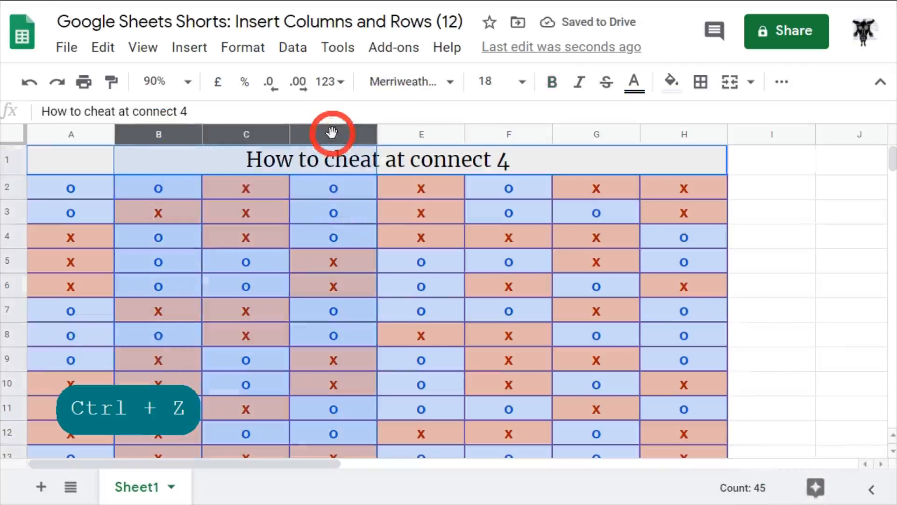
{"action": "right_click", "coordinate": [332, 133]}
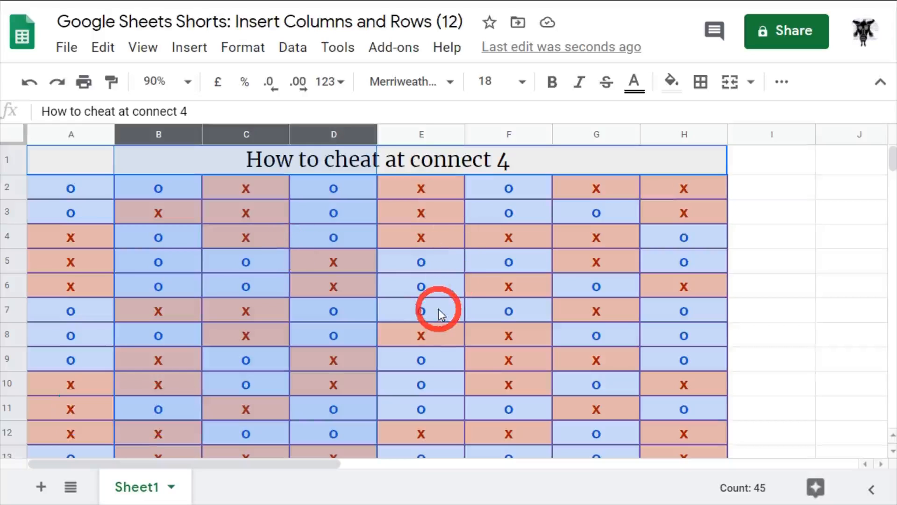
{"action": "mouse_move", "coordinate": [508, 221]}
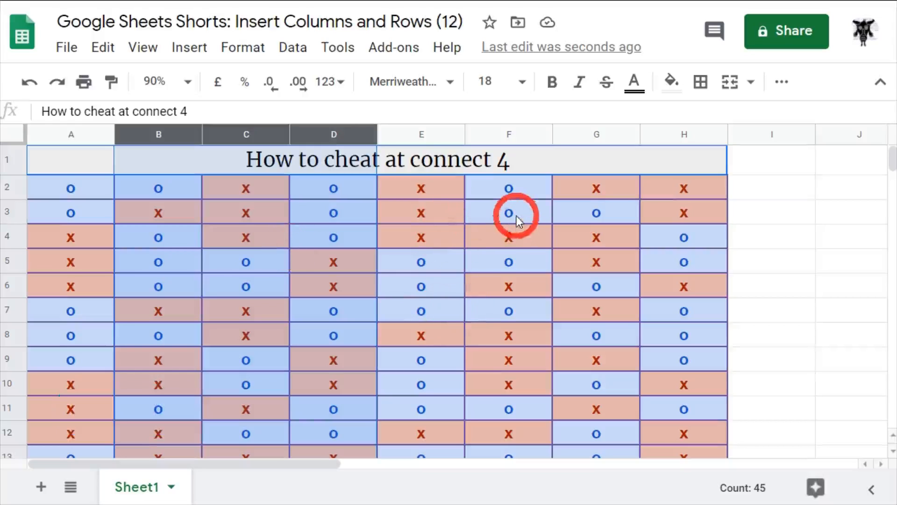
{"action": "left_click", "coordinate": [509, 212]}
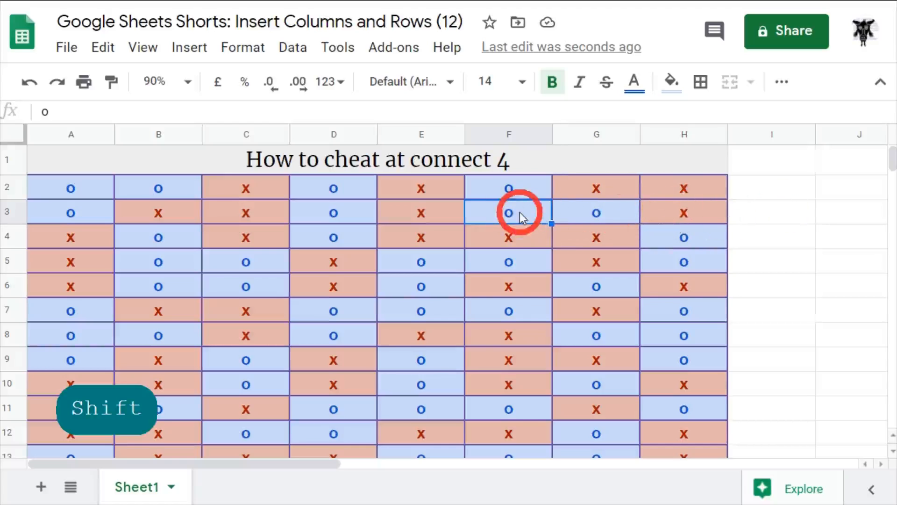
{"action": "left_click", "coordinate": [189, 46]}
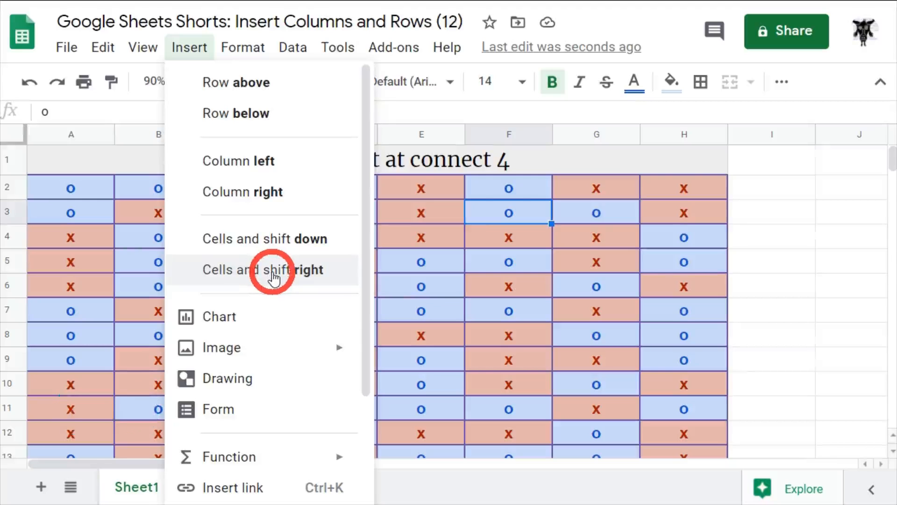
{"action": "left_click", "coordinate": [263, 269]}
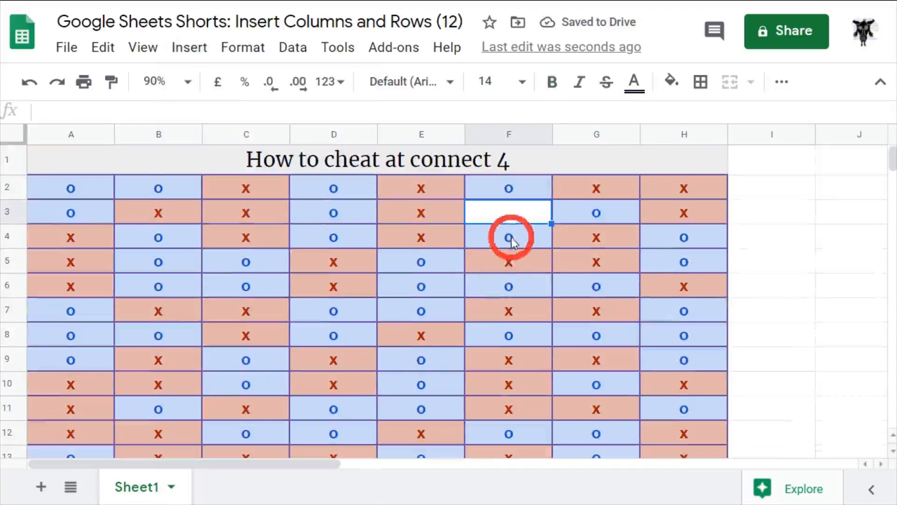
{"action": "scroll", "scroll_direction": "down", "scroll_amount": 3}
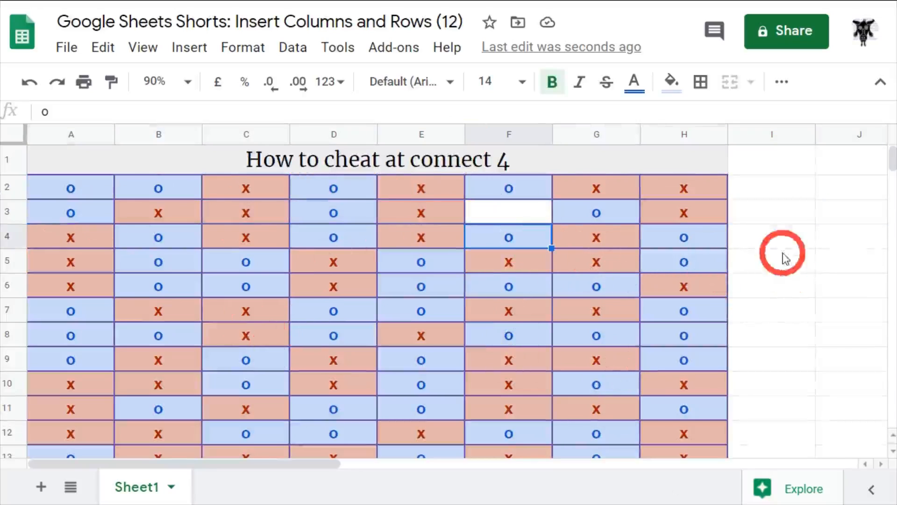
{"action": "key", "text": "ctrl+z"}
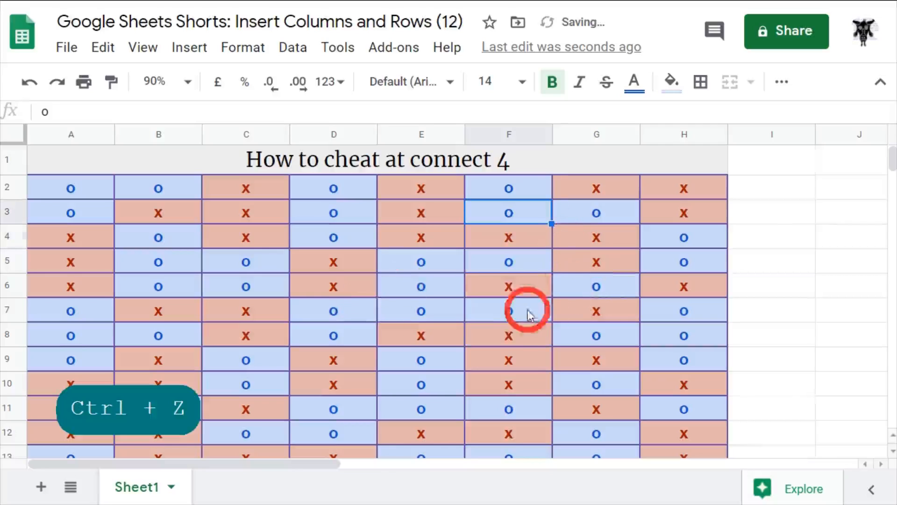
{"action": "mouse_move", "coordinate": [430, 339]}
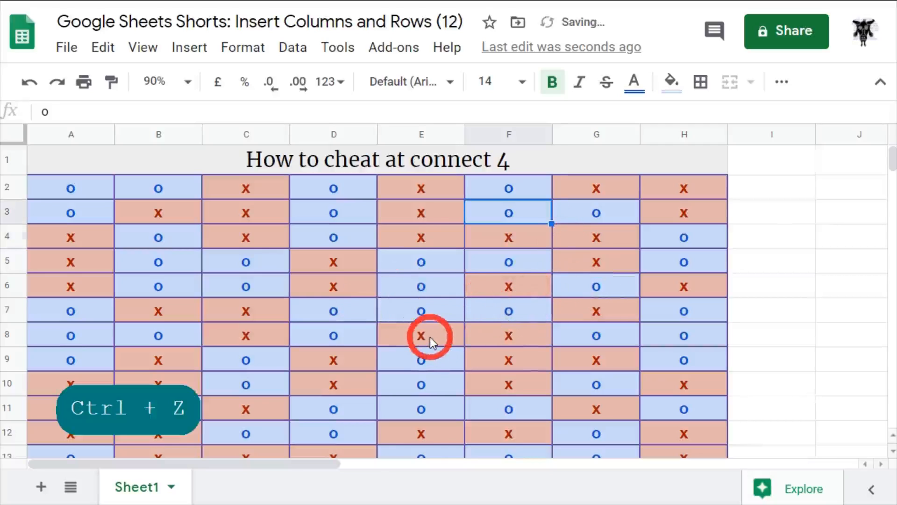
{"action": "left_click", "coordinate": [421, 336]}
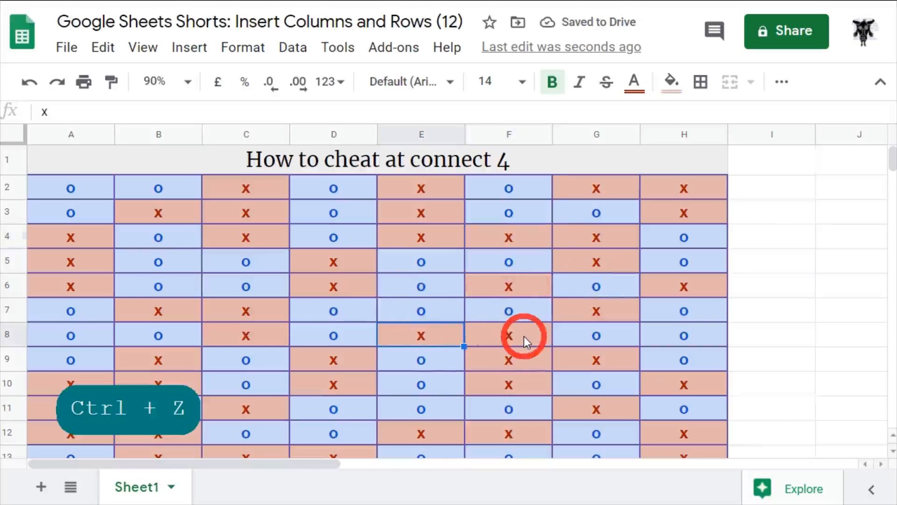
{"action": "key", "text": "ctrl+z"}
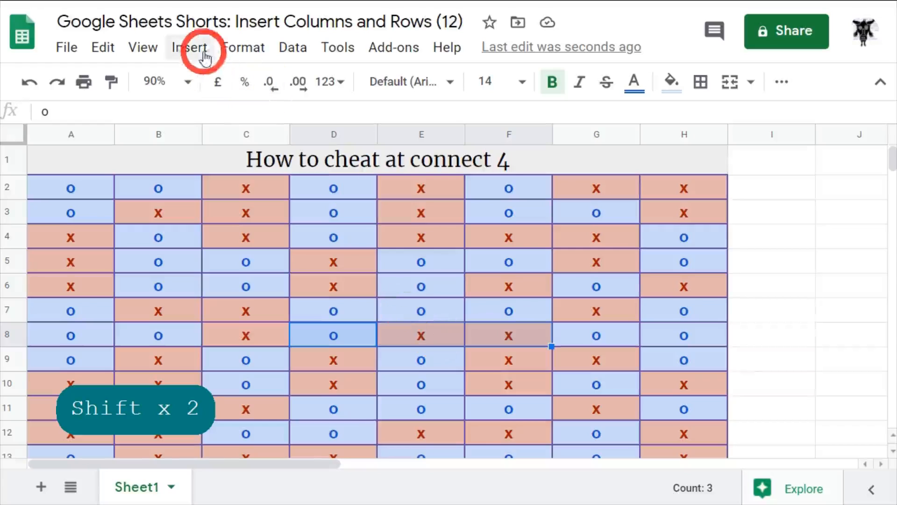
{"action": "left_click", "coordinate": [189, 46]}
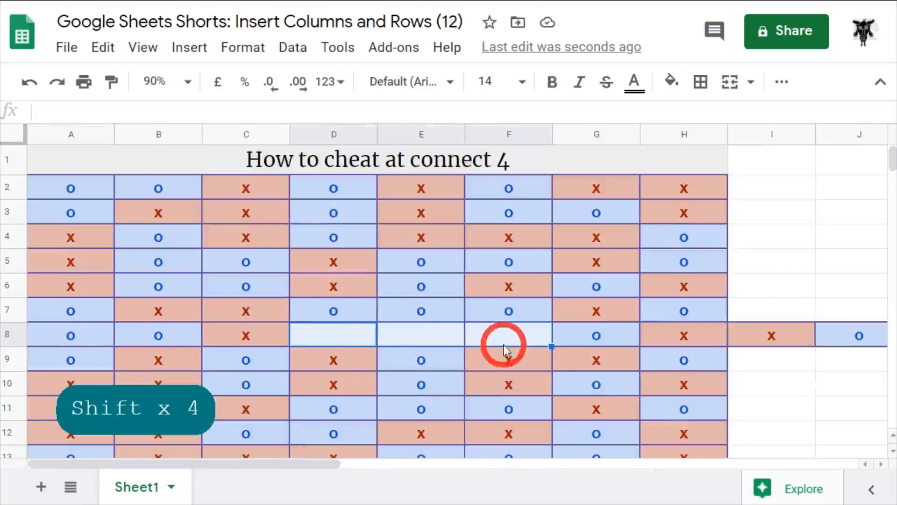
{"action": "key", "text": "ctrl+z"}
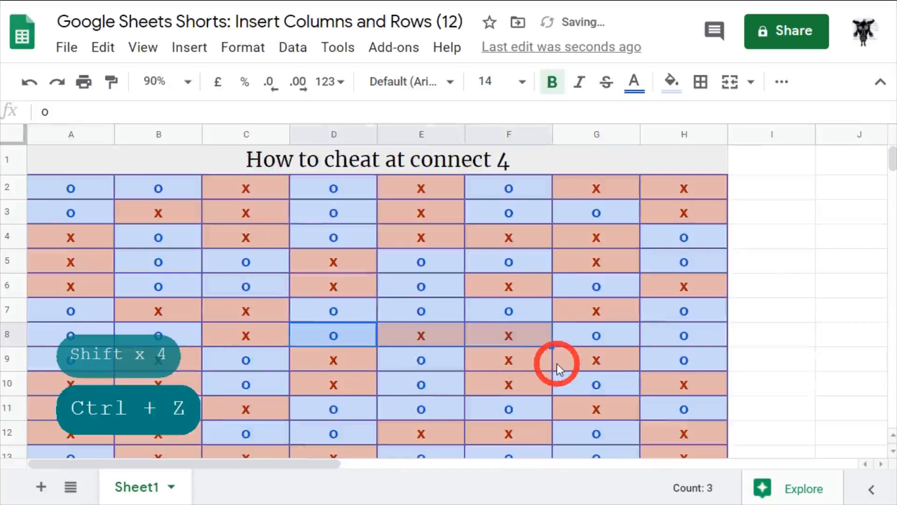
{"action": "key", "text": "ctrl+z"}
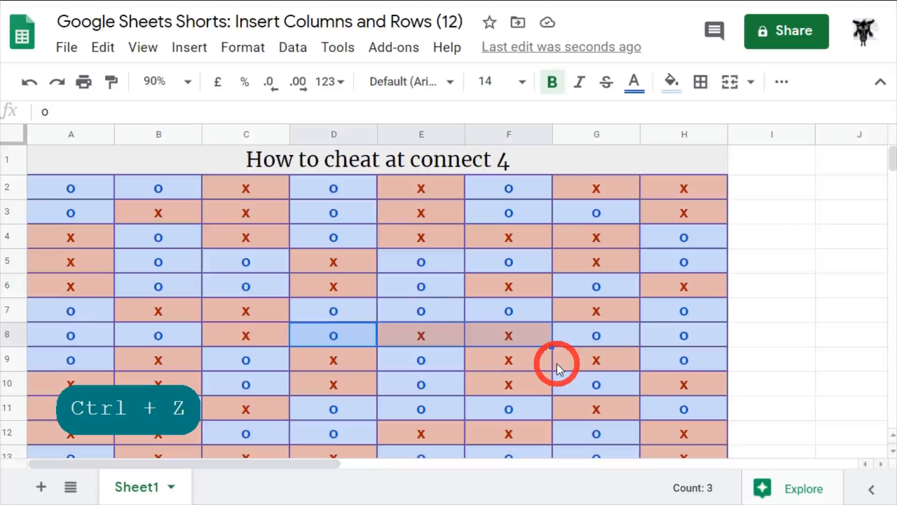